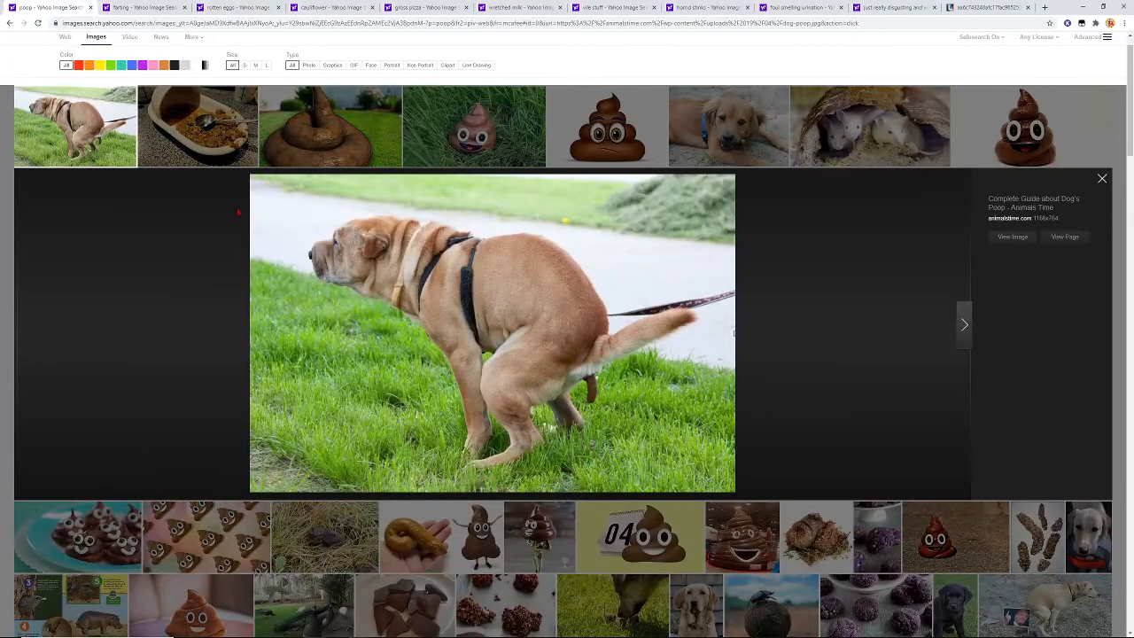
mouse_move(424, 382)
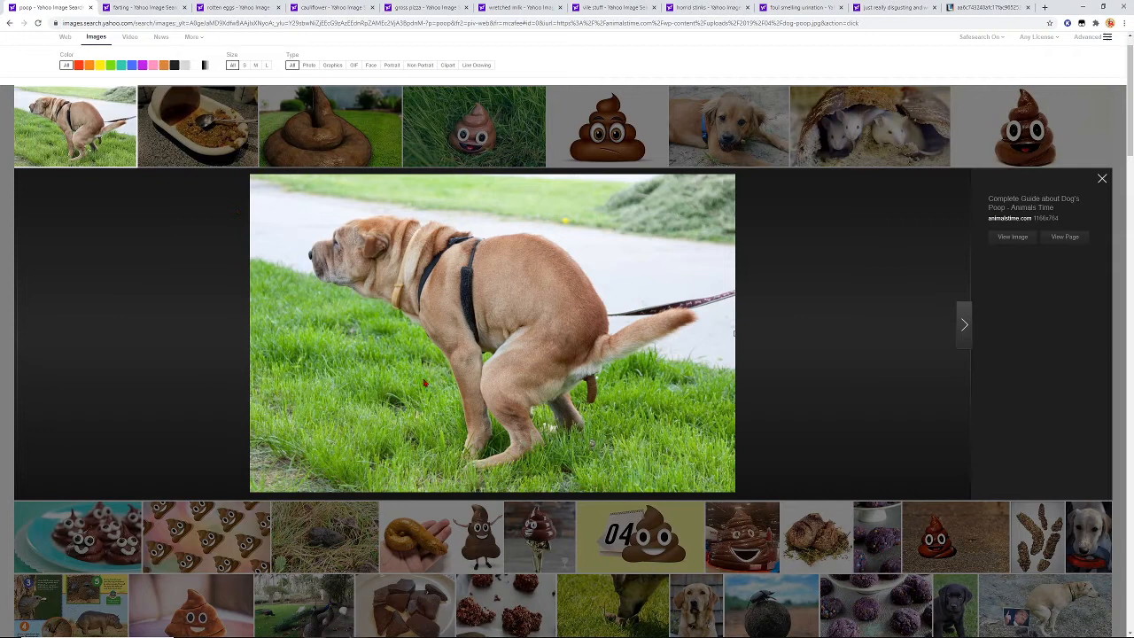
mouse_move(366, 358)
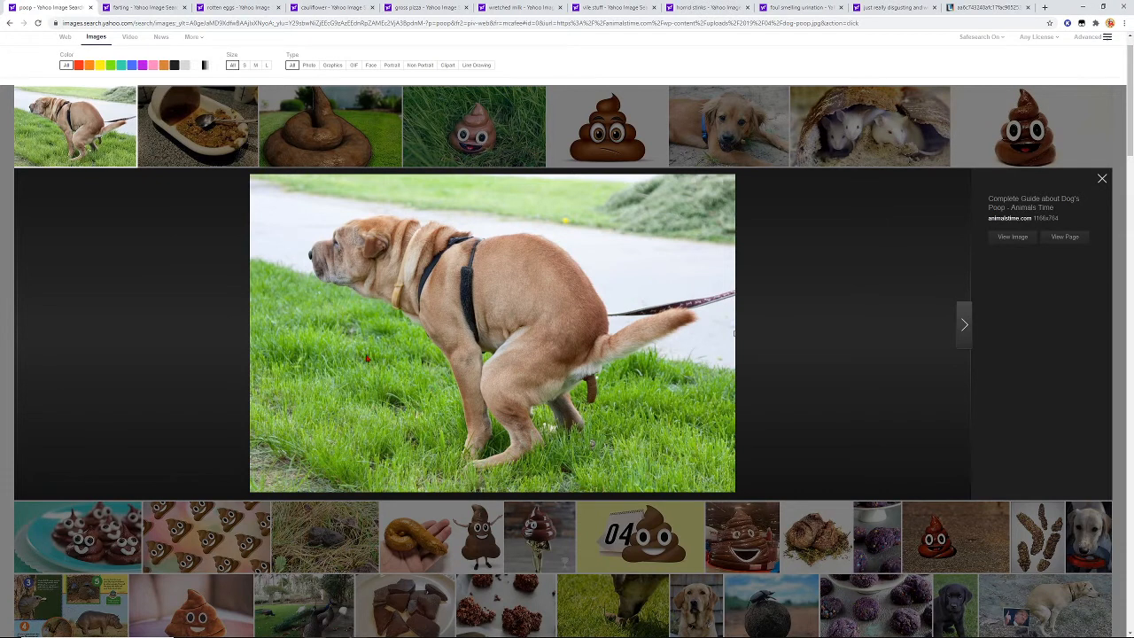
mouse_move(300, 257)
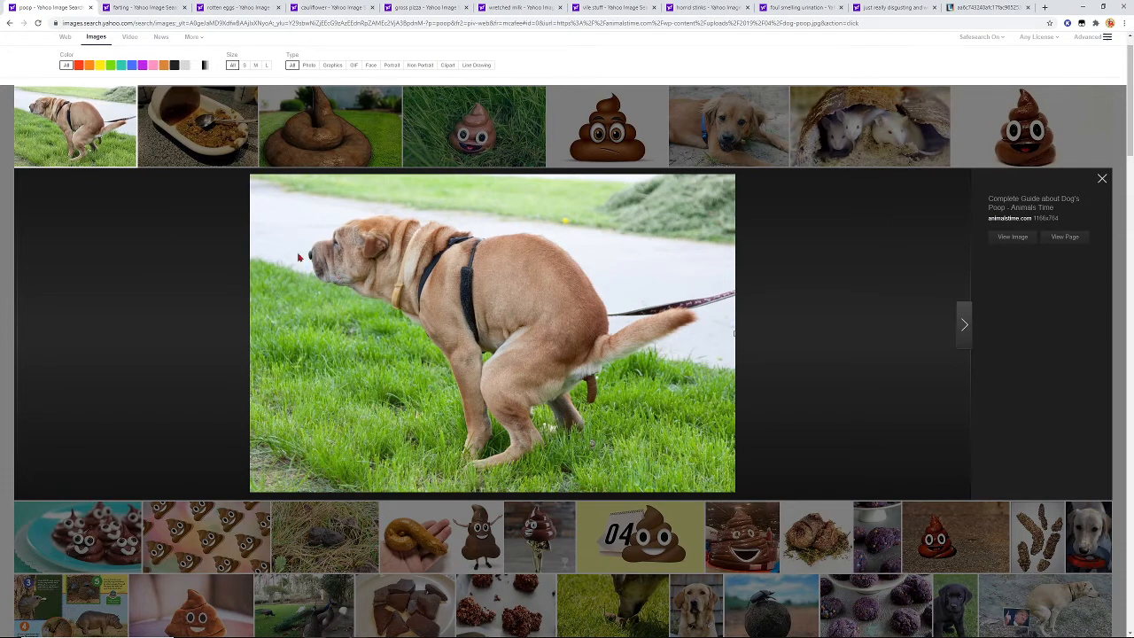
- Preview a cauliflower result, then enlarge the strawberry milk jar photo in the wretched milk tab
click(198, 126)
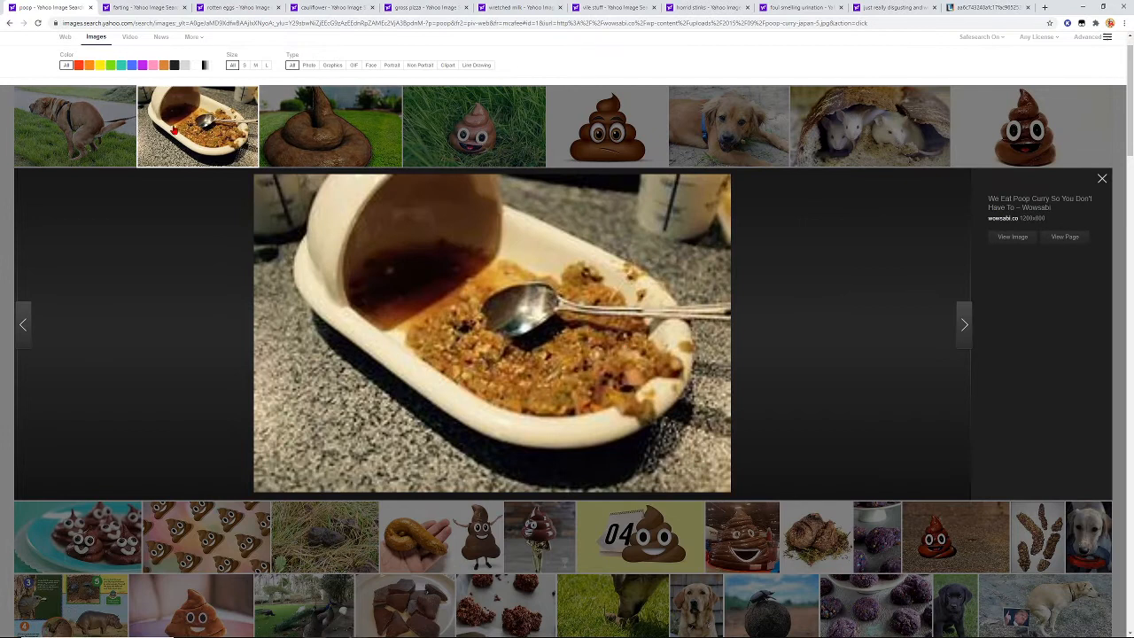
click(963, 323)
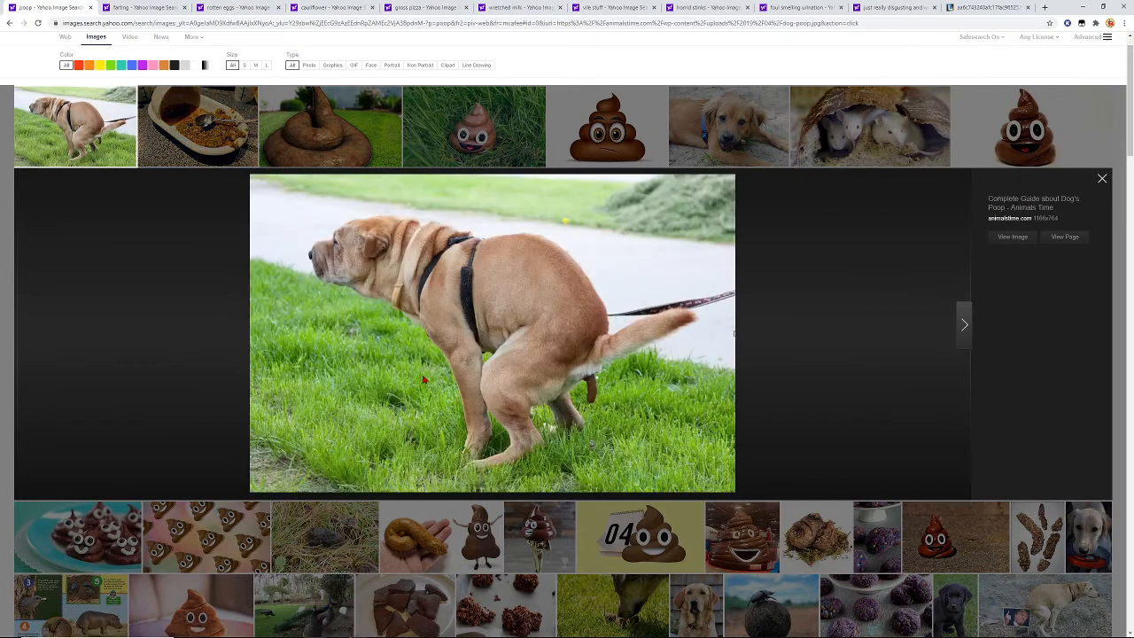
mouse_move(571, 379)
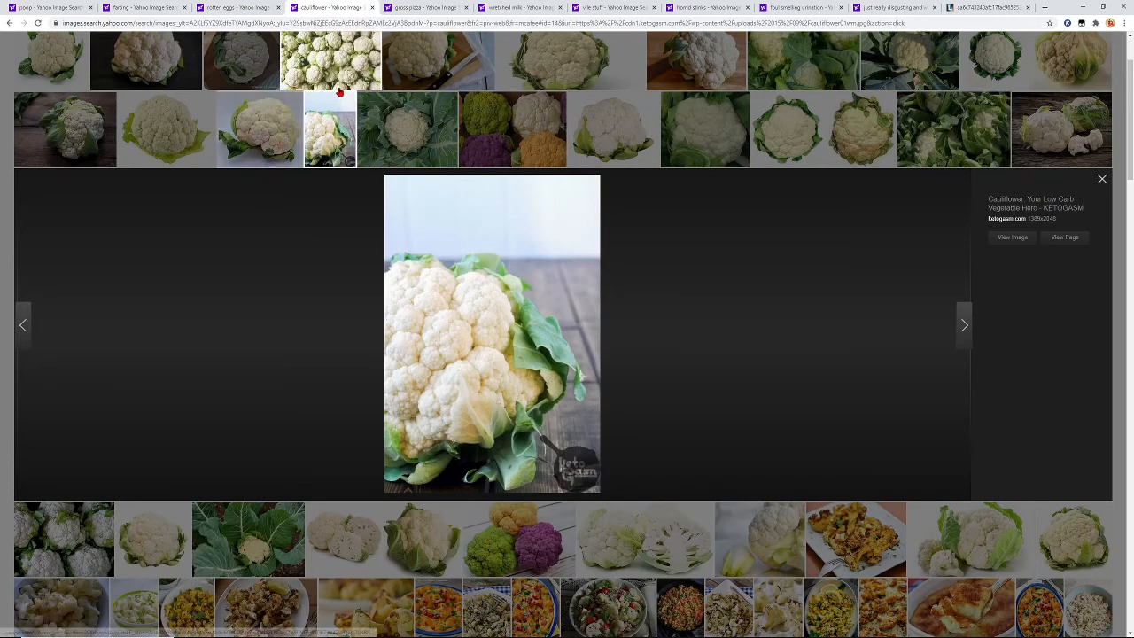
click(428, 7)
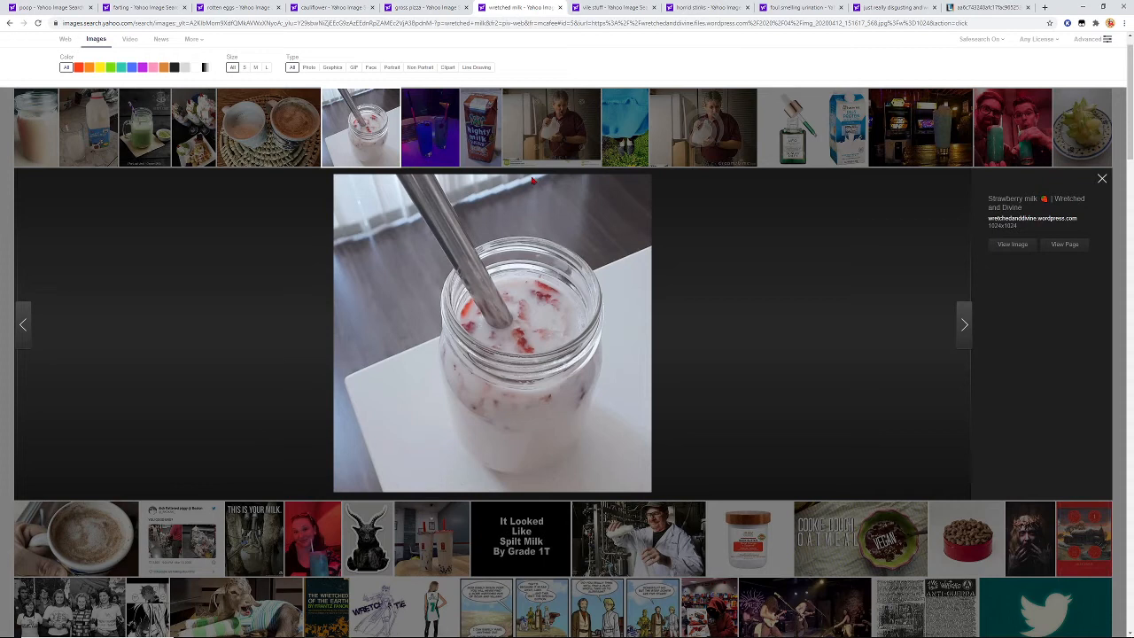
mouse_move(534, 180)
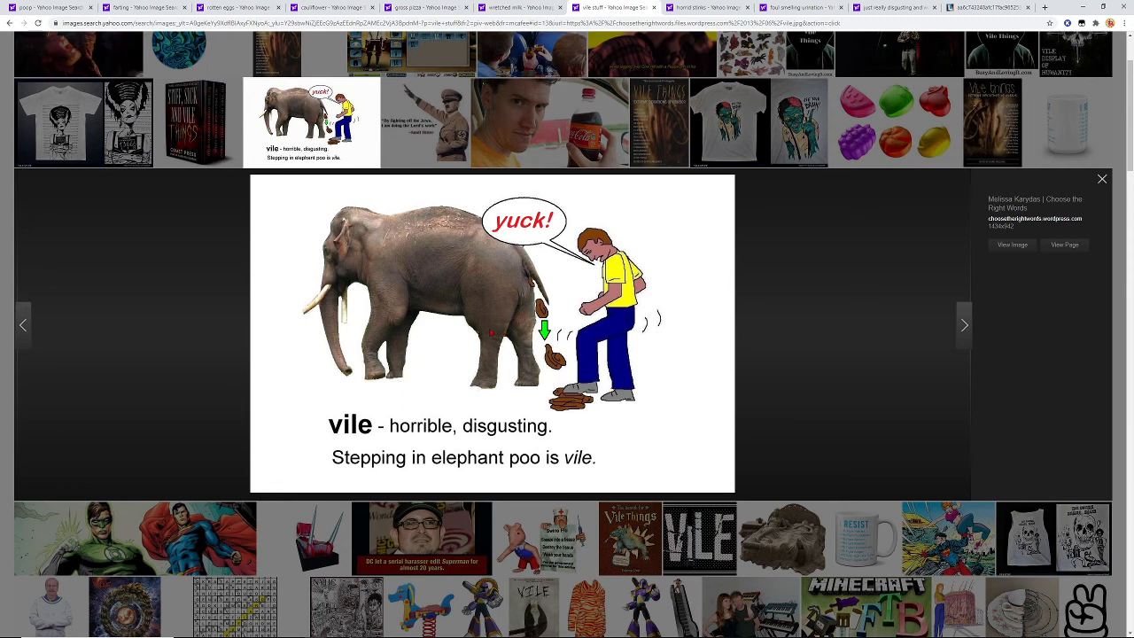
mouse_move(468, 351)
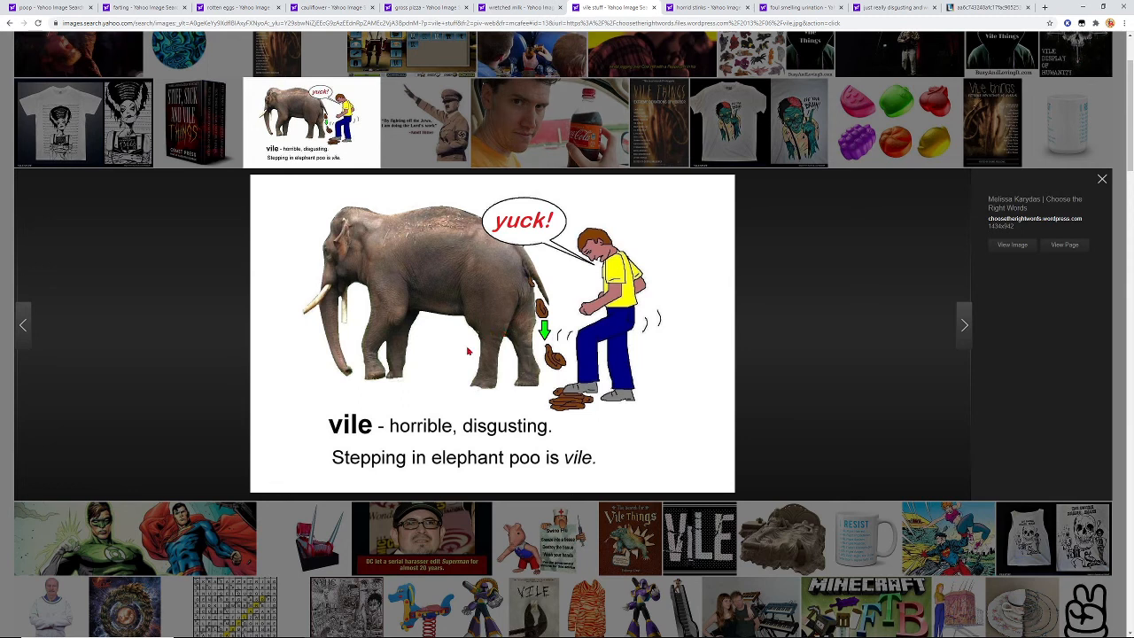
mouse_move(406, 462)
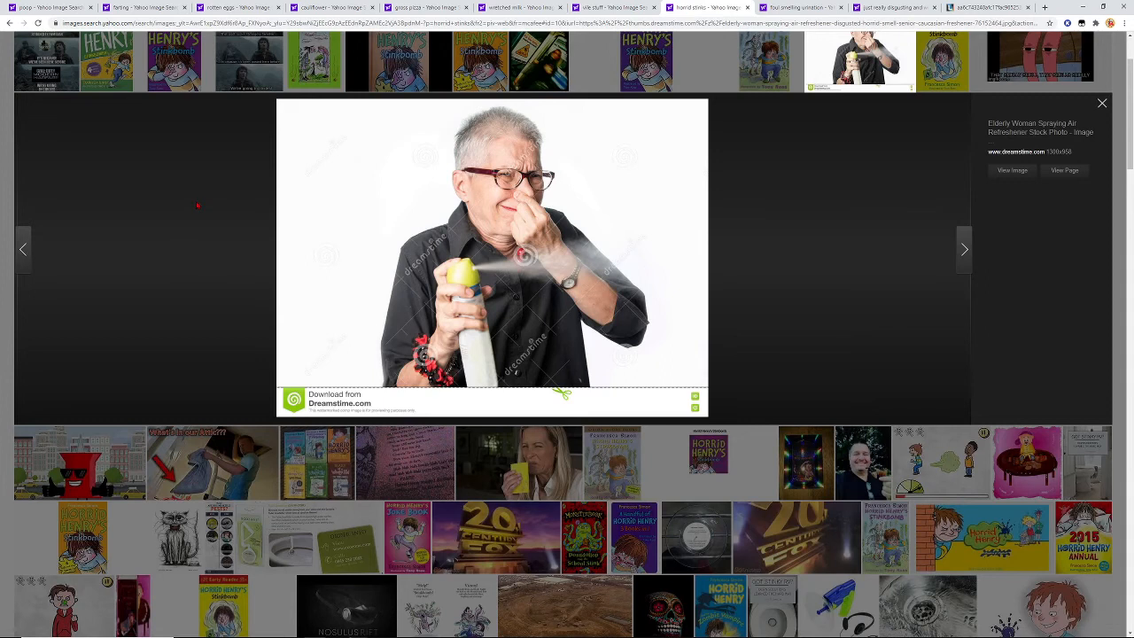
mouse_move(208, 132)
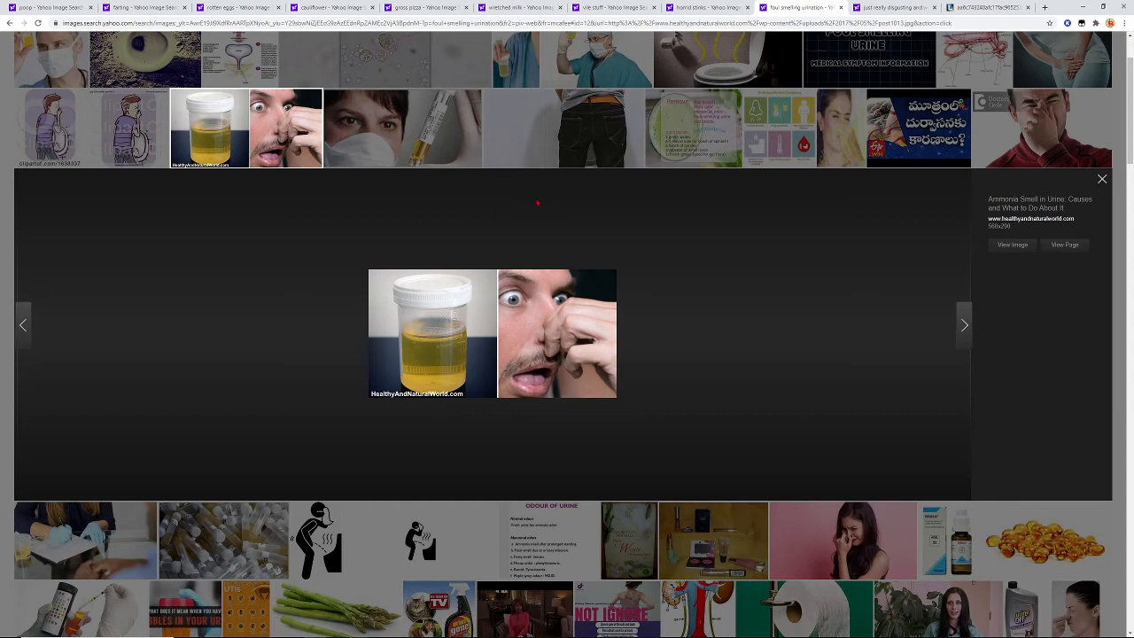
mouse_move(532, 190)
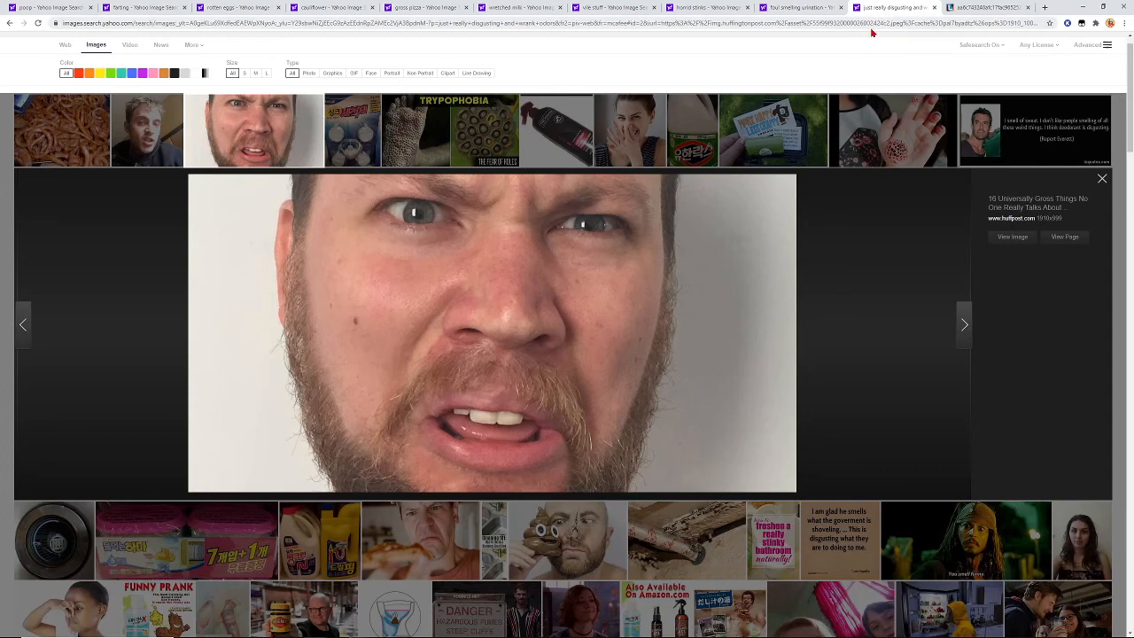
mouse_move(824, 40)
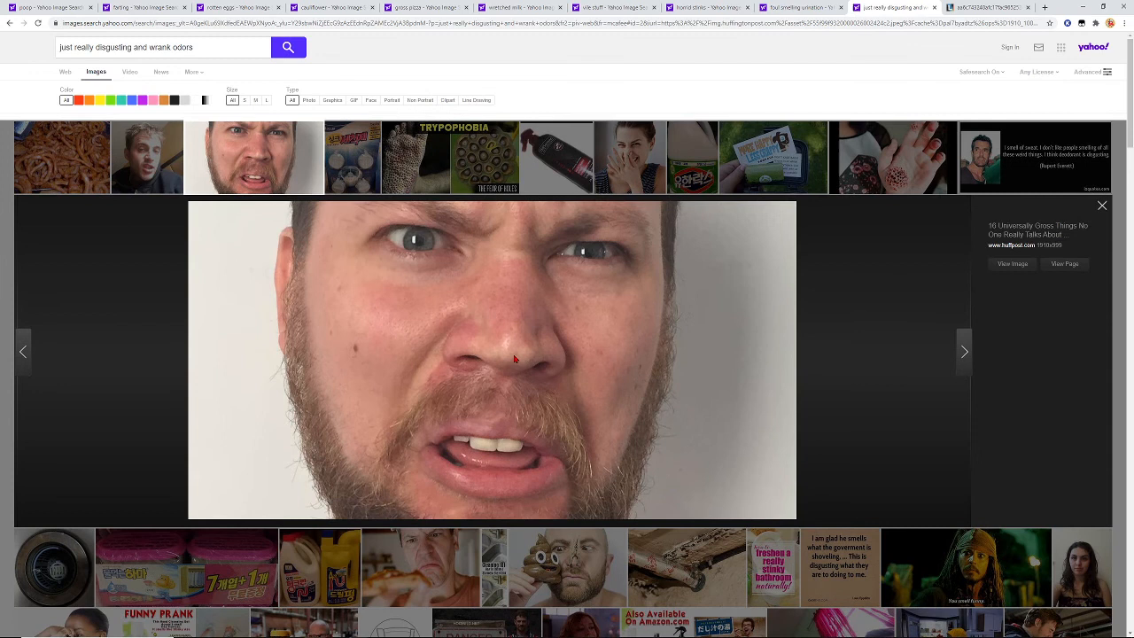
- Switch to the last tab showing the standalone stained toilet bowl photo
scroll(down, 3)
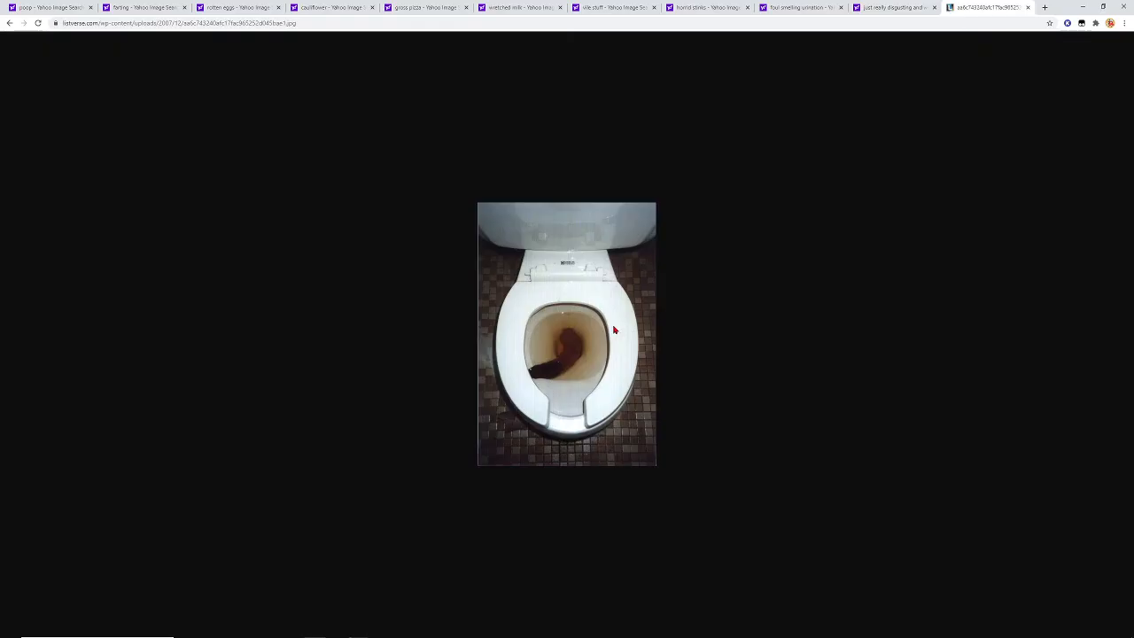
click(358, 629)
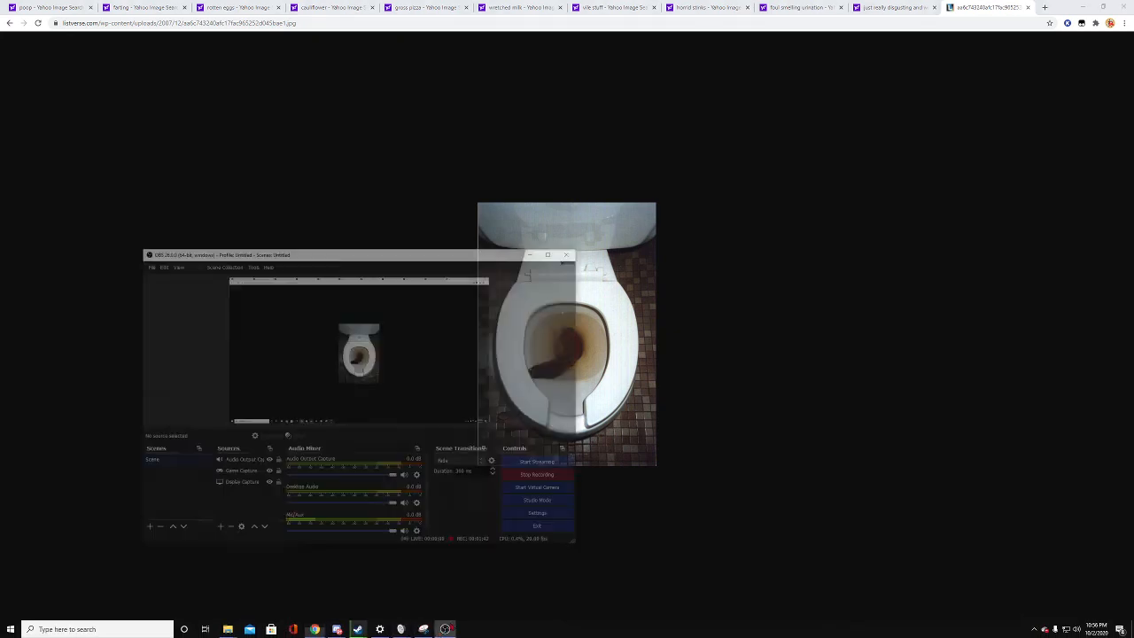